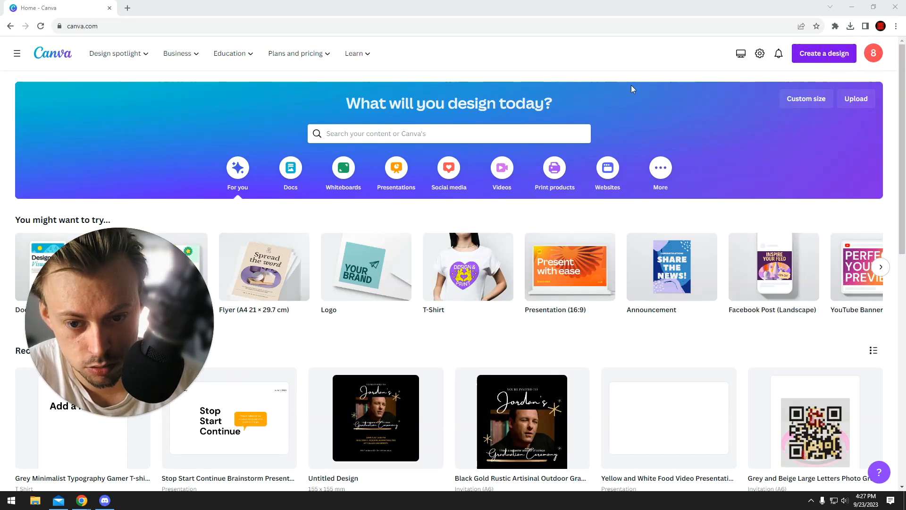
# Search Canva for 'sticker' and scroll through the Sticker template results.
pyautogui.write('sticker')
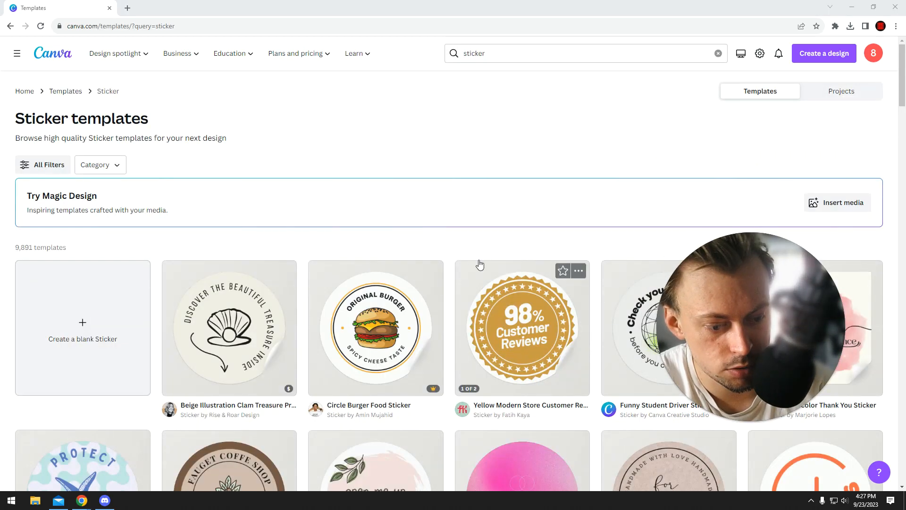
pyautogui.scroll(-3)
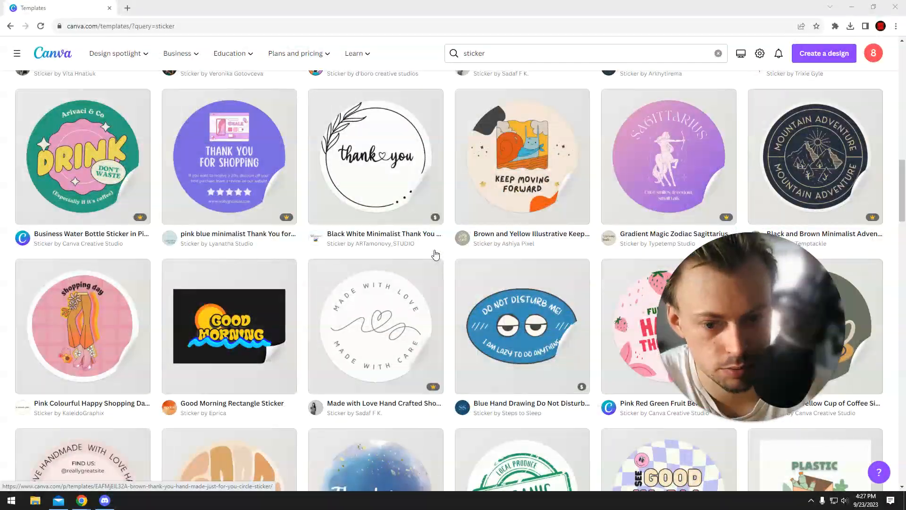
pyautogui.scroll(-3)
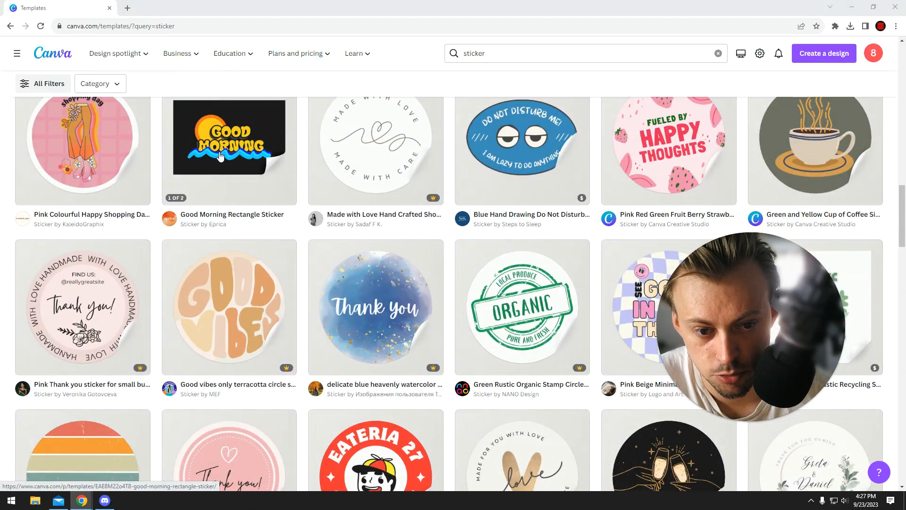
# Open the Good Morning Rectangle Sticker template and finish the crop panel with Done.
pyautogui.click(229, 136)
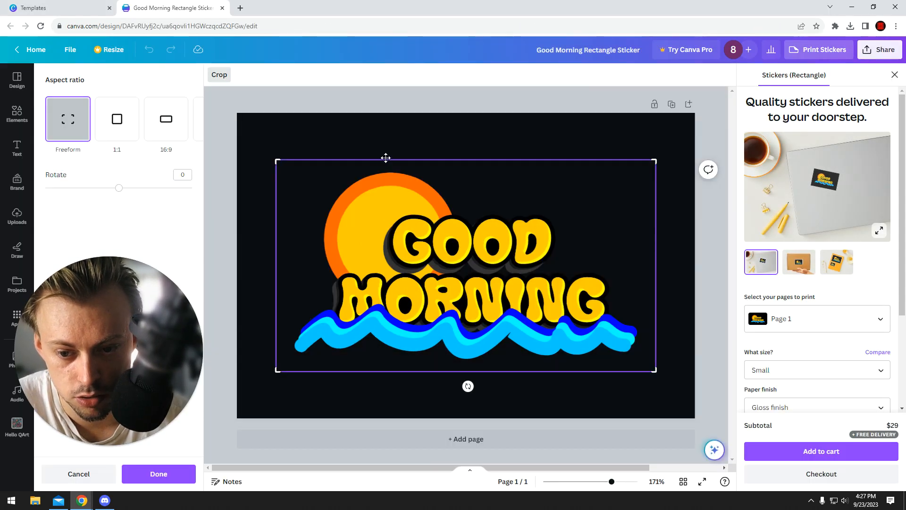
pyautogui.click(159, 474)
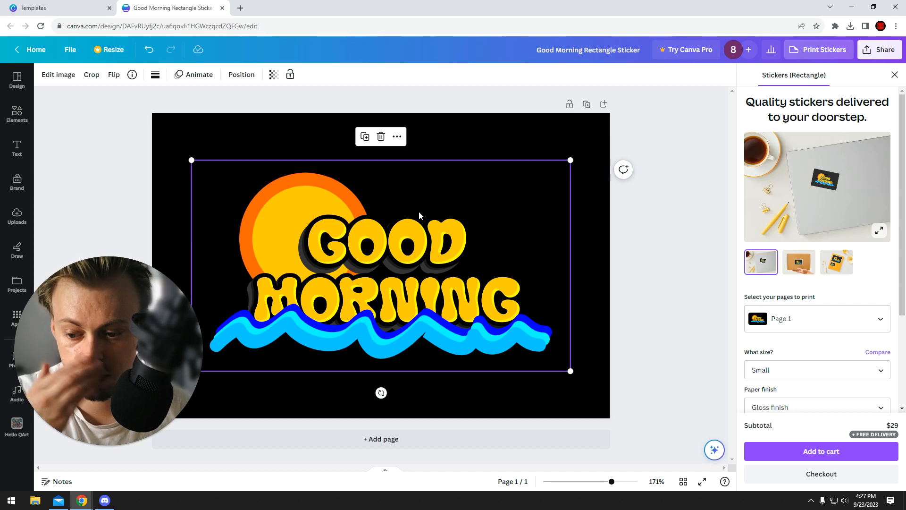
pyautogui.moveTo(670, 222)
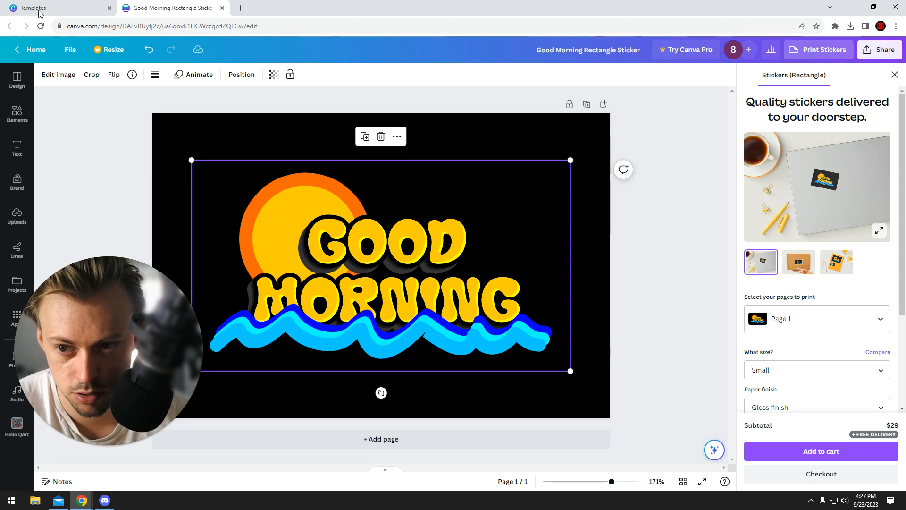
# Return to sticker templates and open the Eateria 27 Food Sticker in Red Blue Yellow.
pyautogui.click(31, 7)
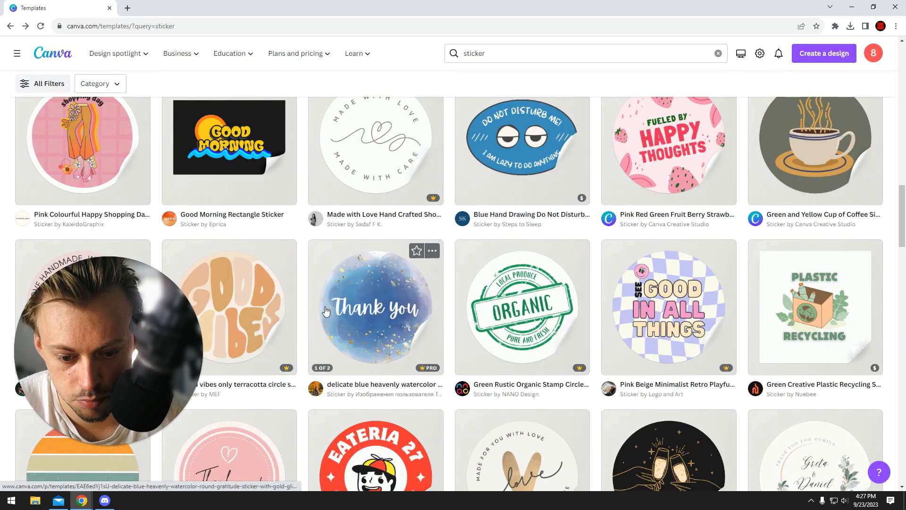
pyautogui.scroll(-3)
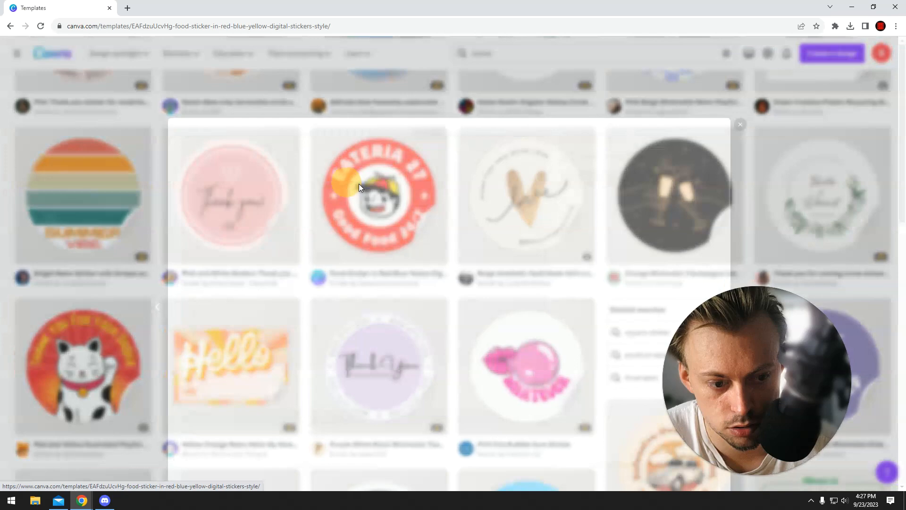
pyautogui.click(379, 197)
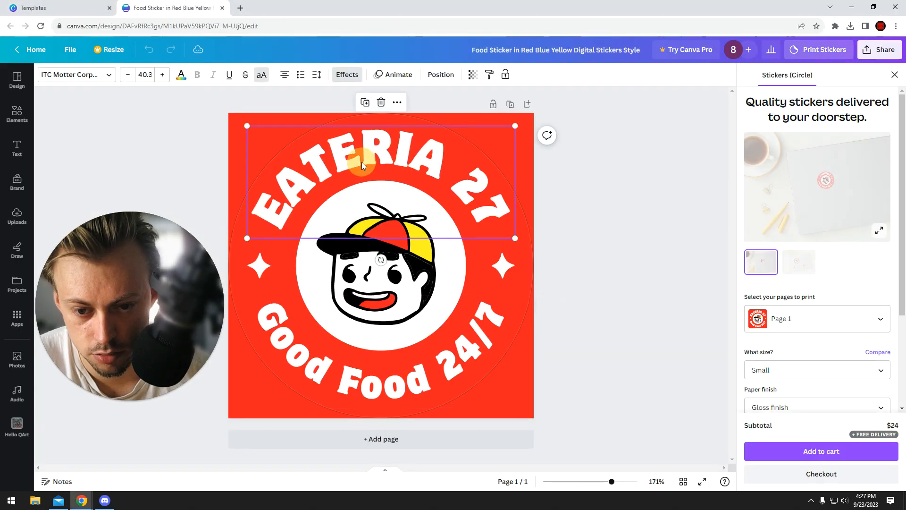
# Inspect the Eateria 27 cartoon face and Share download options, then return to templates.
pyautogui.click(376, 266)
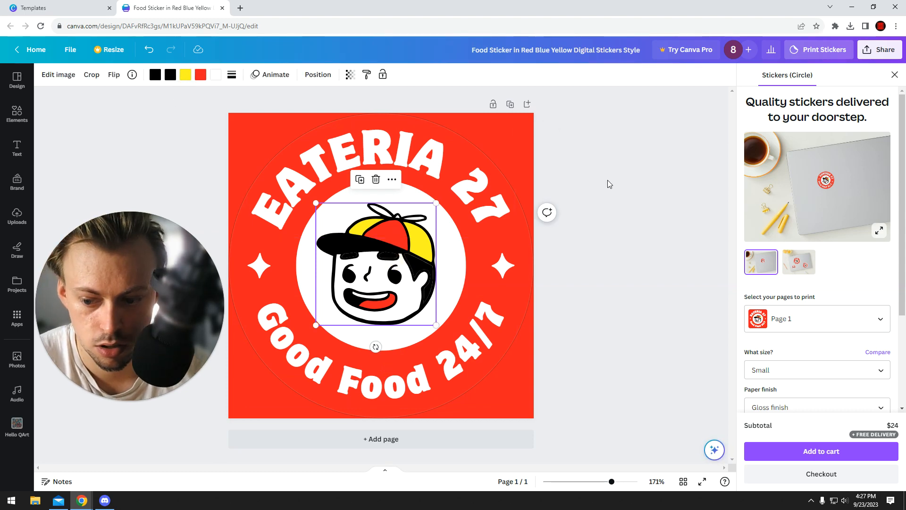
pyautogui.click(636, 173)
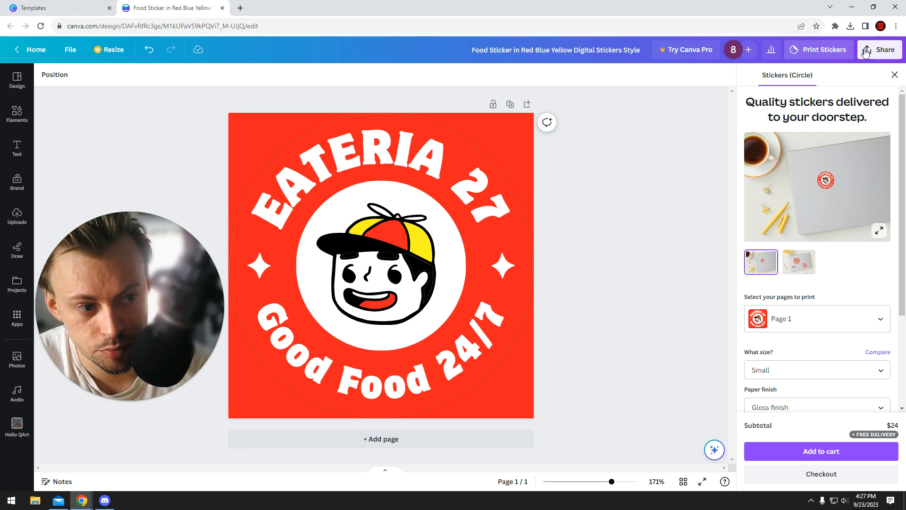
pyautogui.click(879, 50)
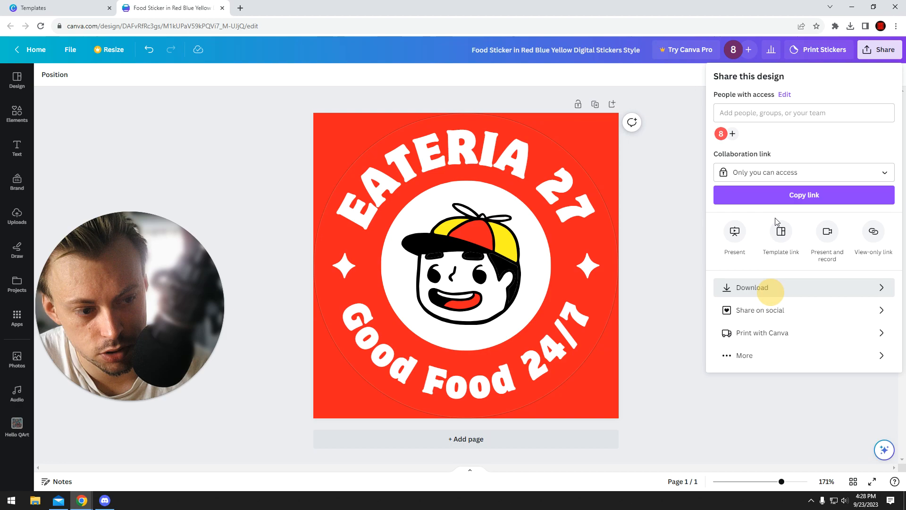
pyautogui.click(753, 288)
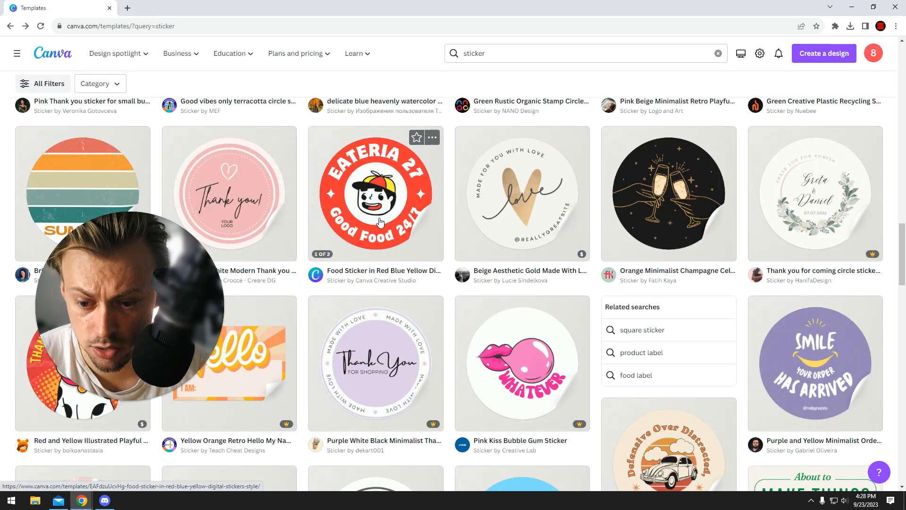
pyautogui.scroll(-3)
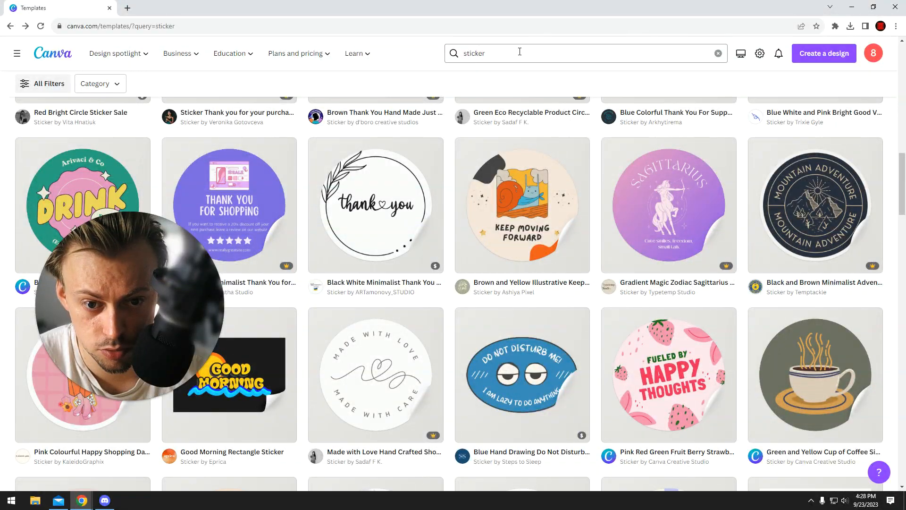
pyautogui.scroll(-3)
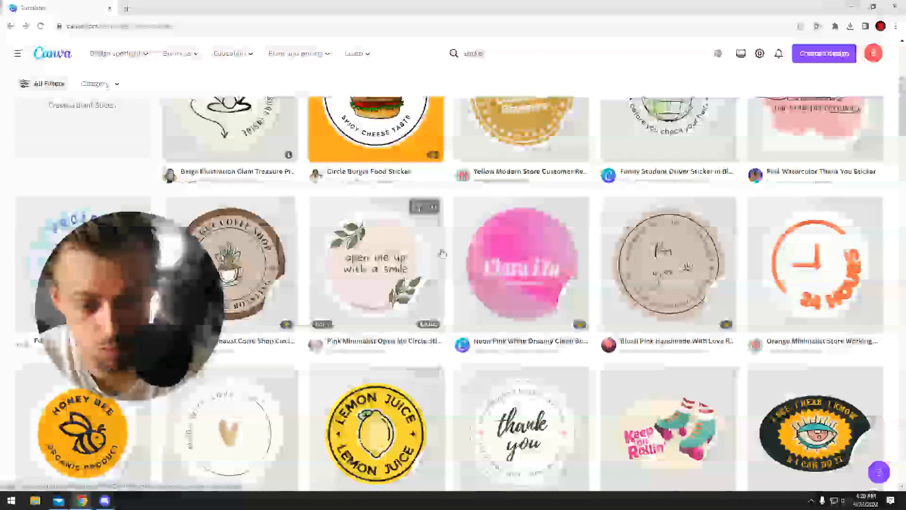